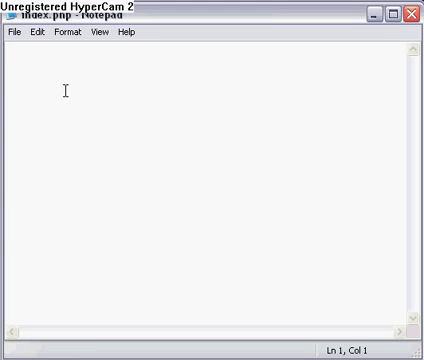
Write the first line <?php //beginning tag after removing a stray < character.
text(<)
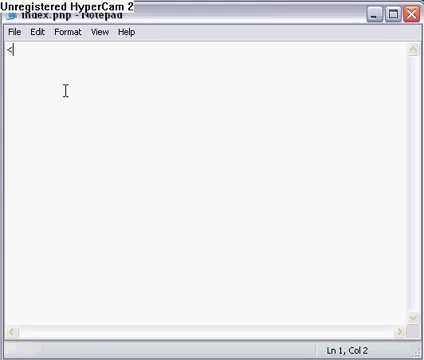
key(BackSpace)
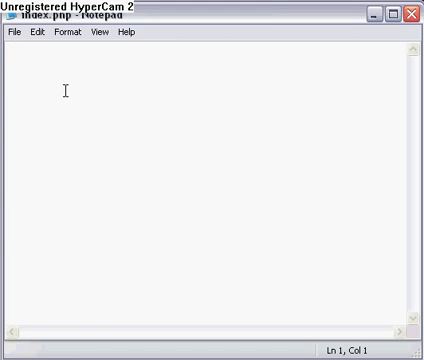
click(8, 55)
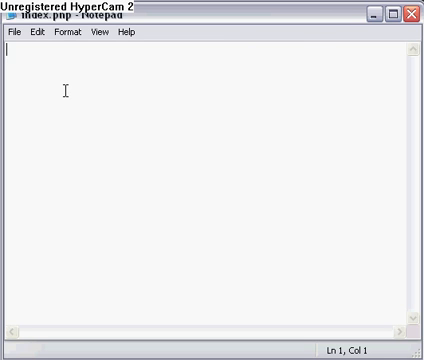
text(<?php)
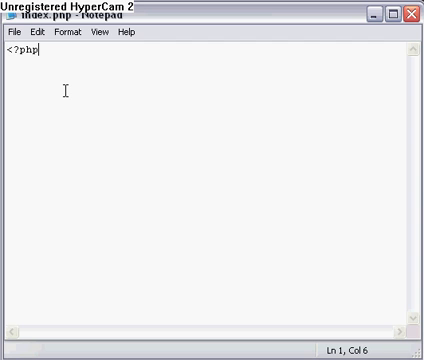
text(//begin)
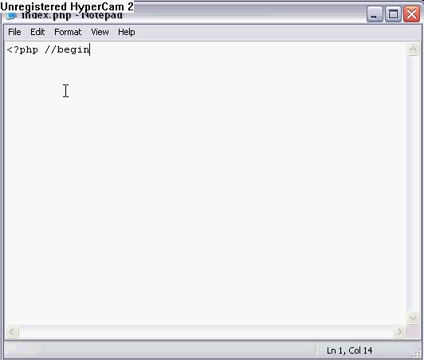
text(ning)
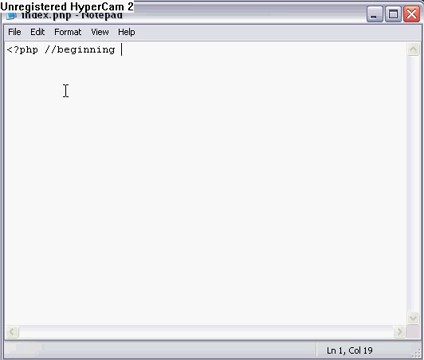
text(tag)
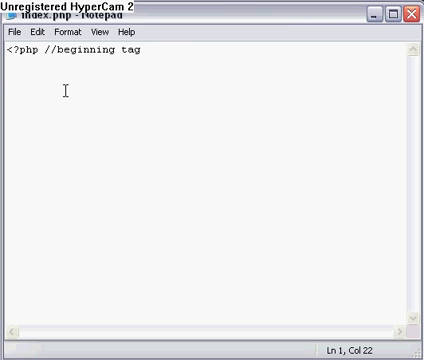
Add the //<? comment and the //step 1, define the variable comment on new lines.
key(Enter)
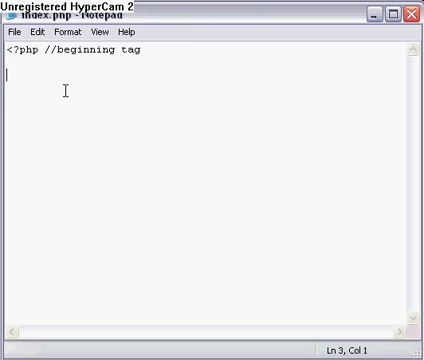
text(//<?)
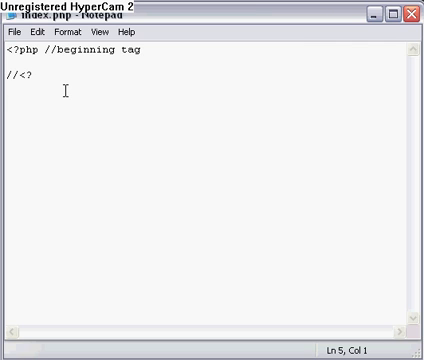
text(//step 1)
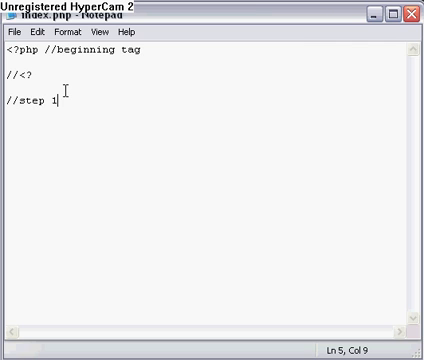
text(, defin)
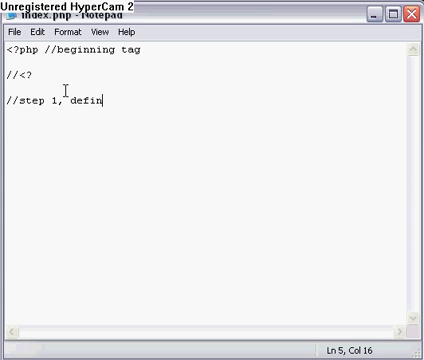
text(e the variable)
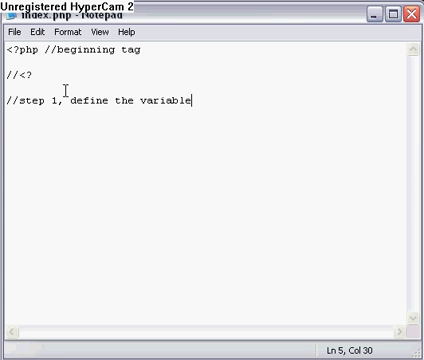
key(Enter)
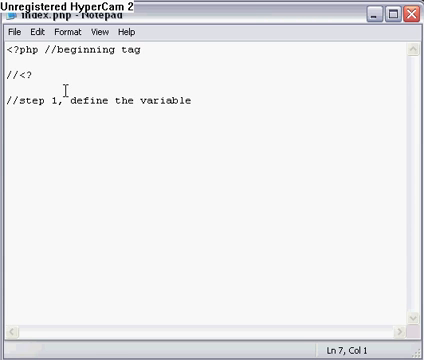
Add the assignment $var = rand(1,3); on its own line.
text($var = ran)
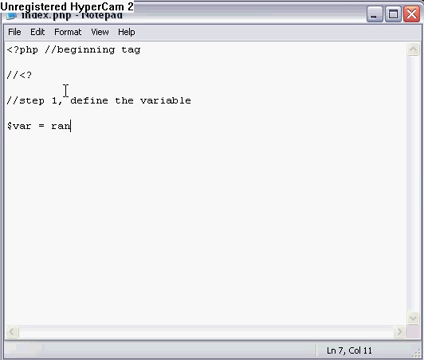
text(d(1,3);)
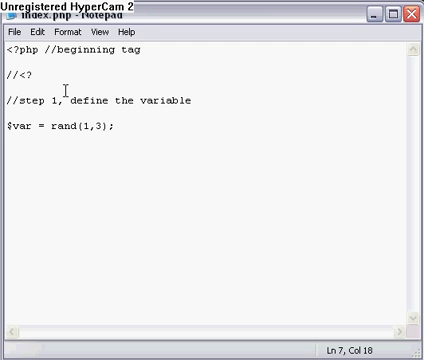
key(Enter)
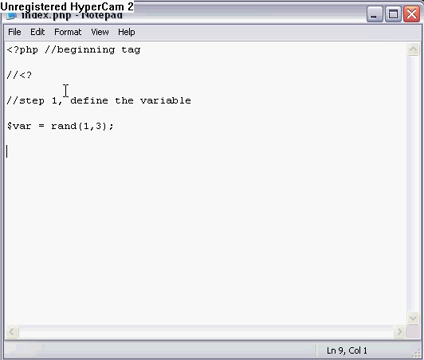
Write the condition if($var == 2) to test the random variable.
text(if()()
text();)
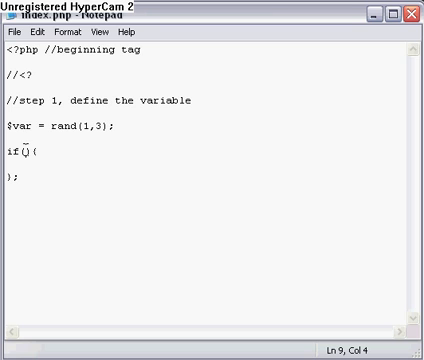
text($var)
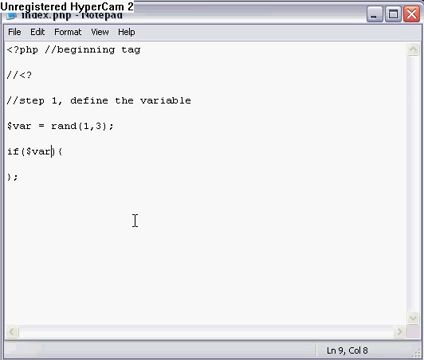
text(==)
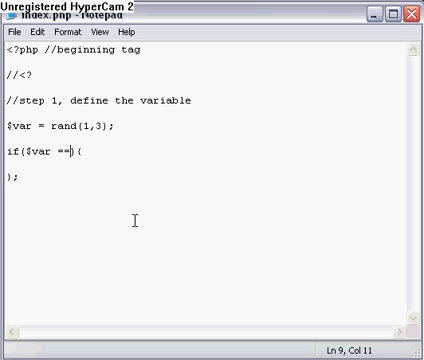
text(2)
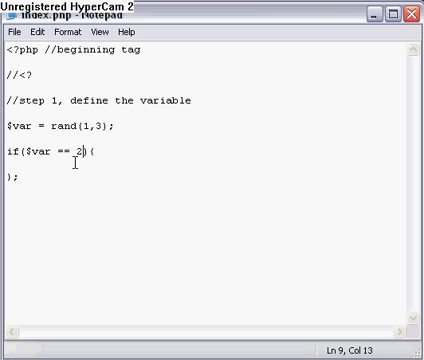
Echo "The variable equals two." inside the if block and start the else branch.
text(echo)
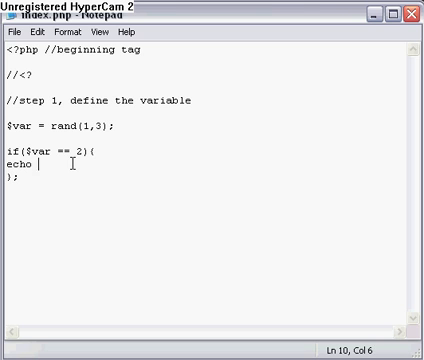
text(")
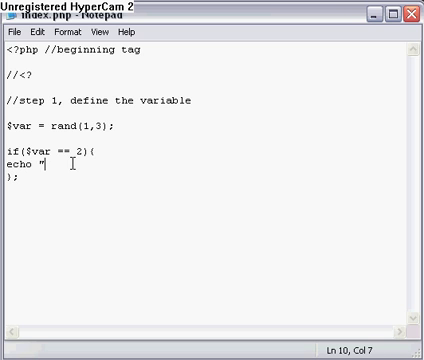
text(The variable)
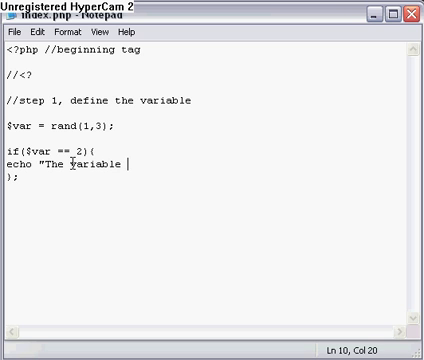
text(equals two)
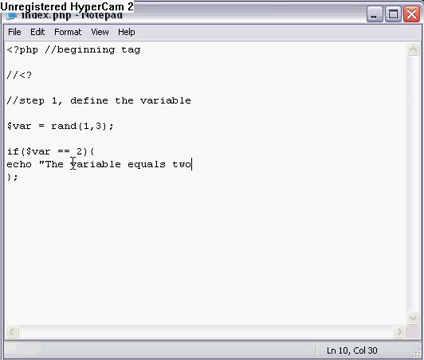
text(.";)
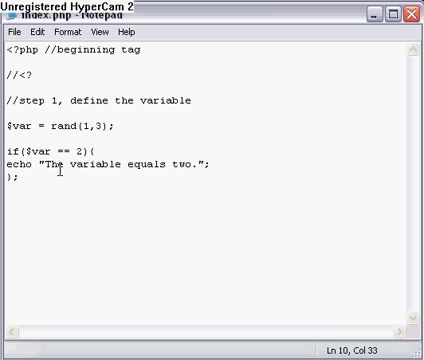
text(else)
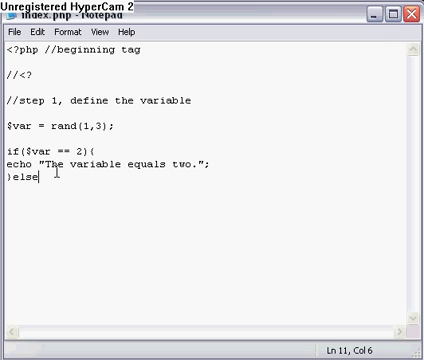
Write the else-if condition $var == 1 || $var == 3.
text(if(){)
text(};)
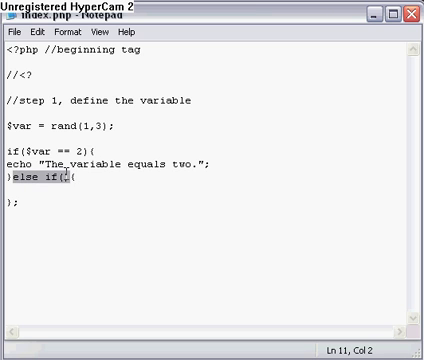
text($var)
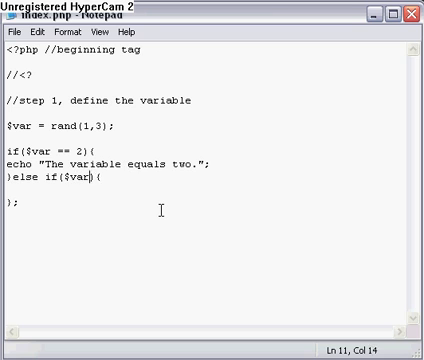
text(== 1)
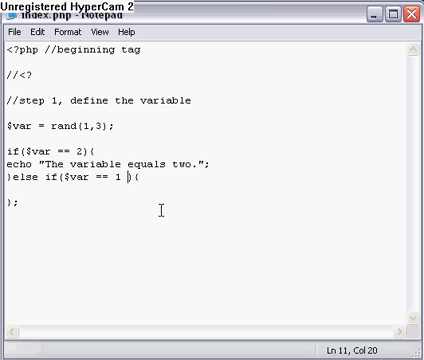
text(||)
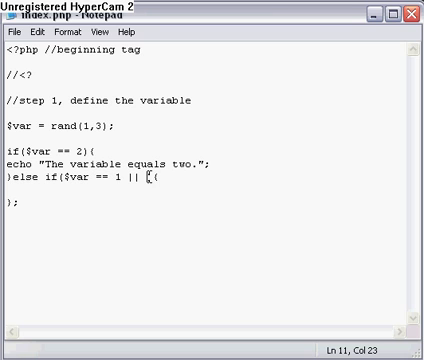
mouse_move(146, 186)
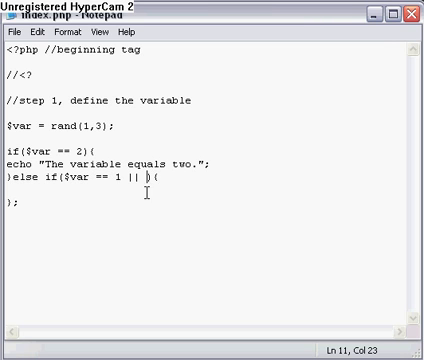
text($var == 3)
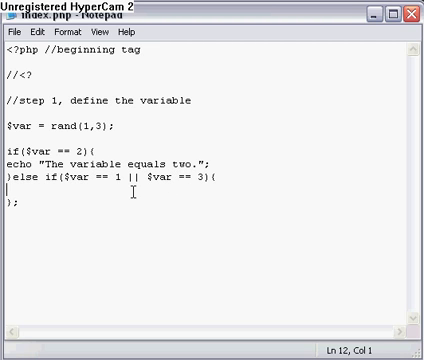
Echo "The variable equals one or two." inside the else-if branch.
text(echo "Th)
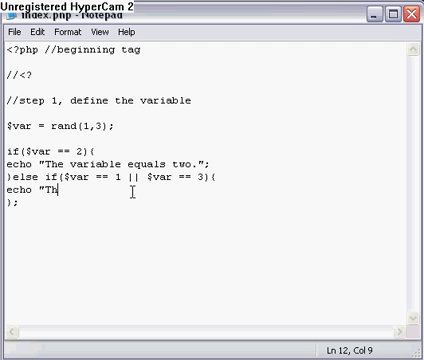
text(e variable equ)
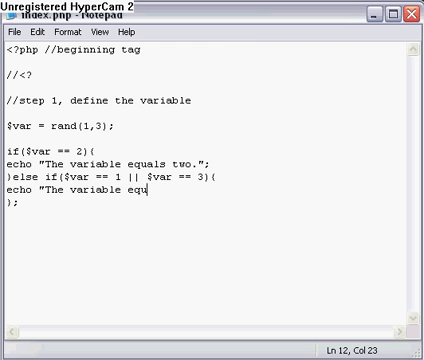
text(als one or t)
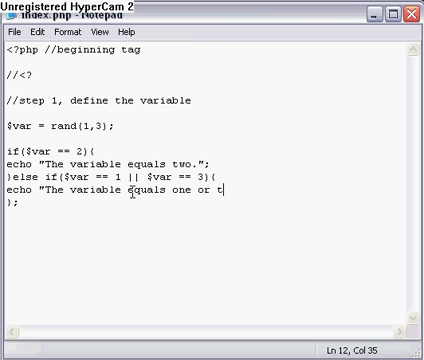
text(wo.";)
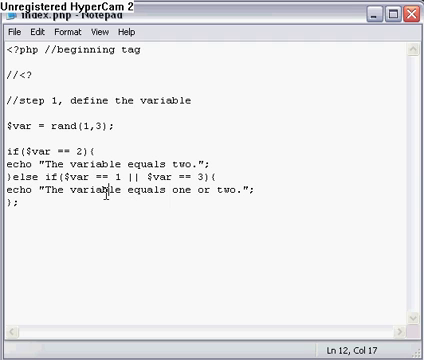
Add the //final step, end the php document comment and change the second message to three.
text(/)
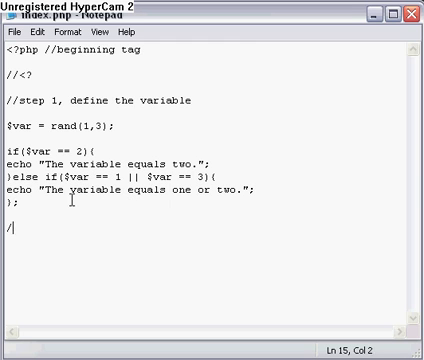
text(/ste)
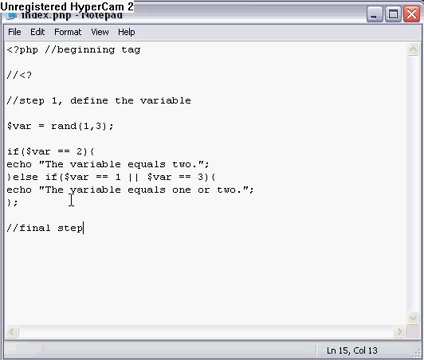
text(, end)
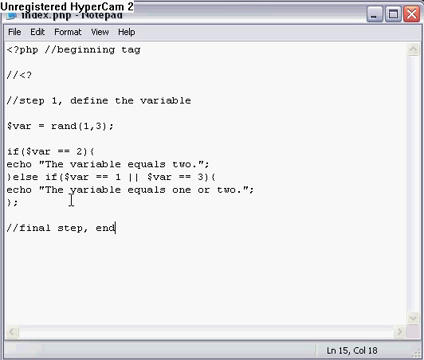
text(the php documen)
text(?>)
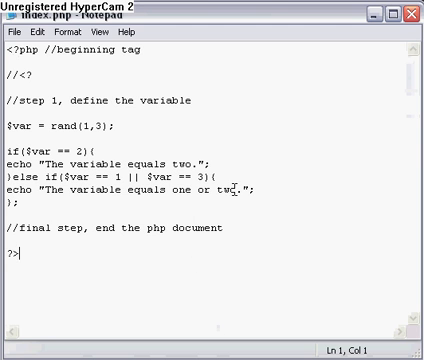
text(three)
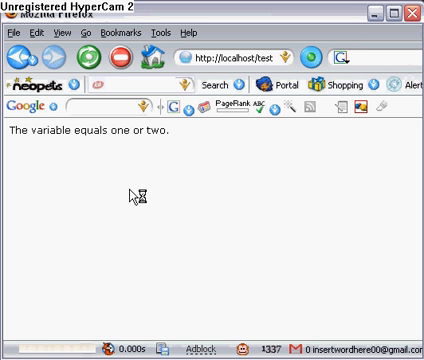
Reload the localhost page three times to see the random message change.
click(90, 56)
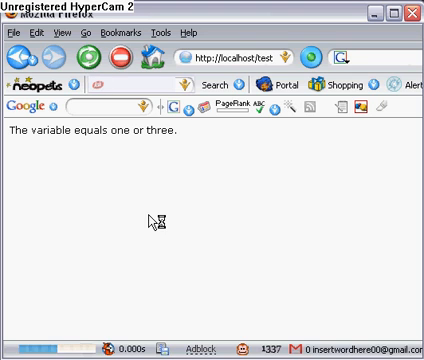
click(89, 57)
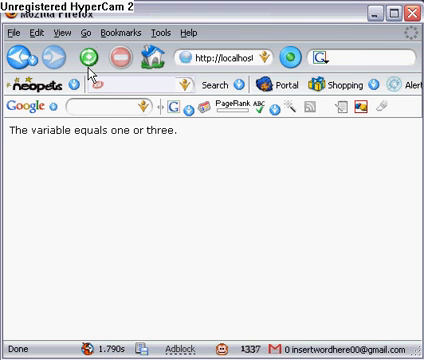
click(90, 57)
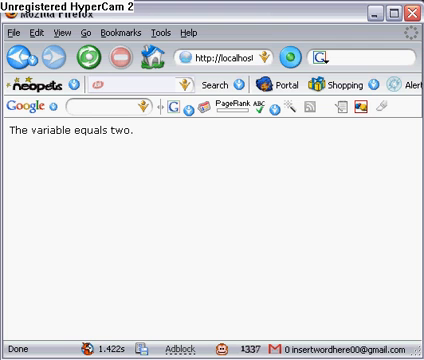
mouse_move(135, 180)
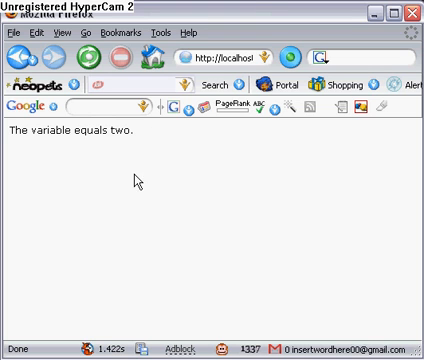